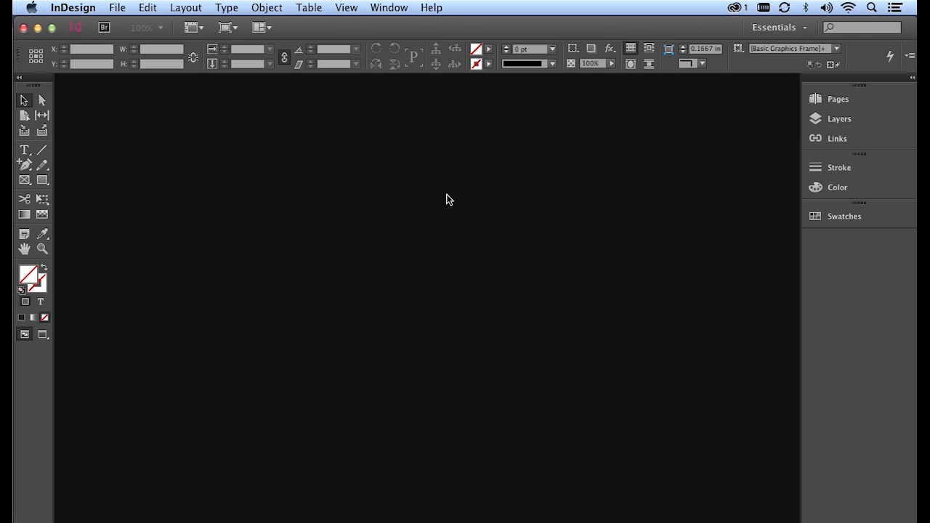
mouse_move(135, 38)
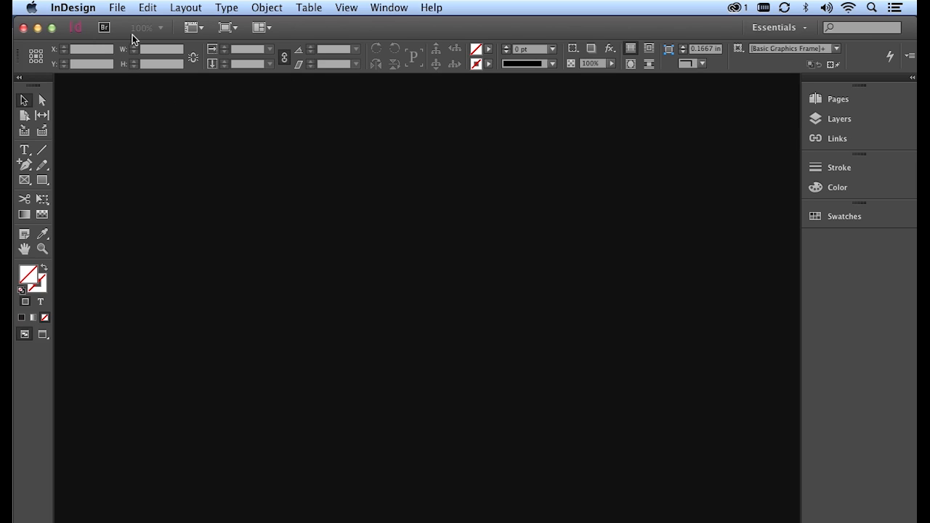
Open the File menu to begin creating a new document.
left_click(117, 7)
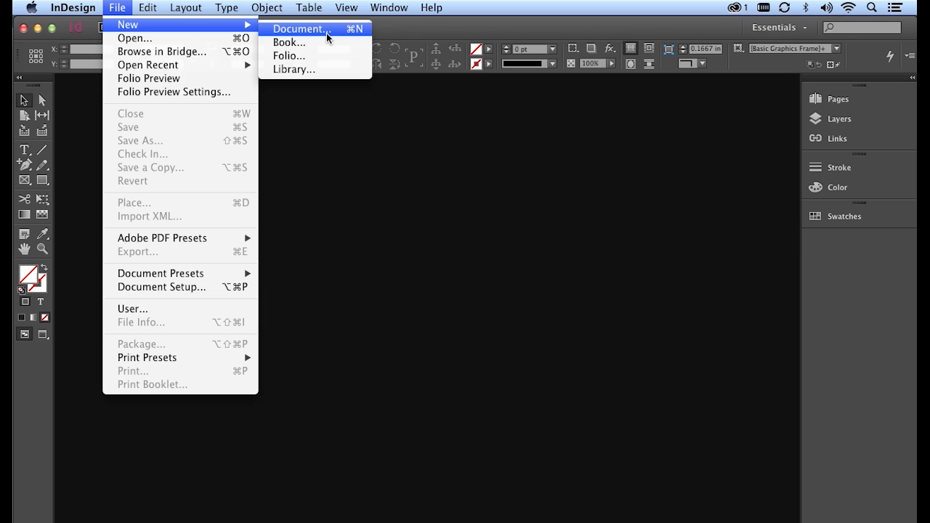
Start a new Print-intent document with Facing Pages off and show page sizes.
left_click(299, 29)
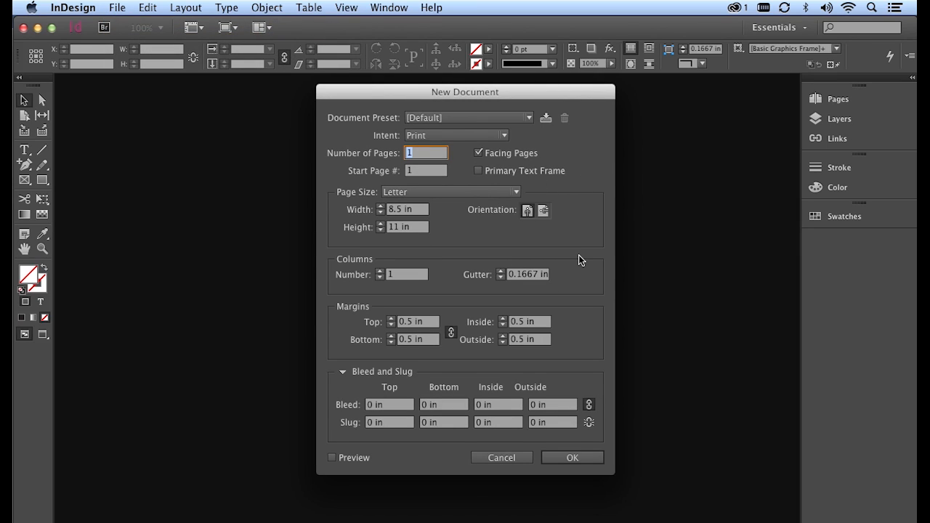
mouse_move(576, 257)
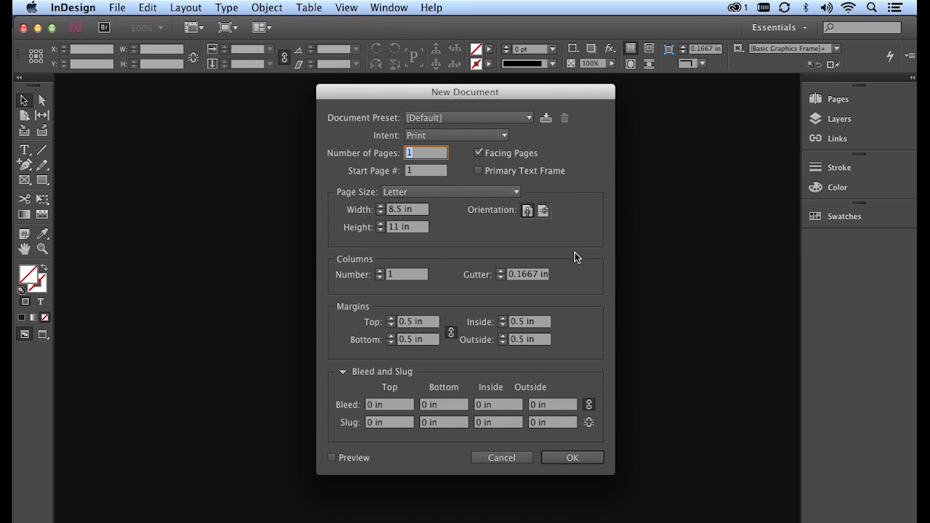
mouse_move(599, 162)
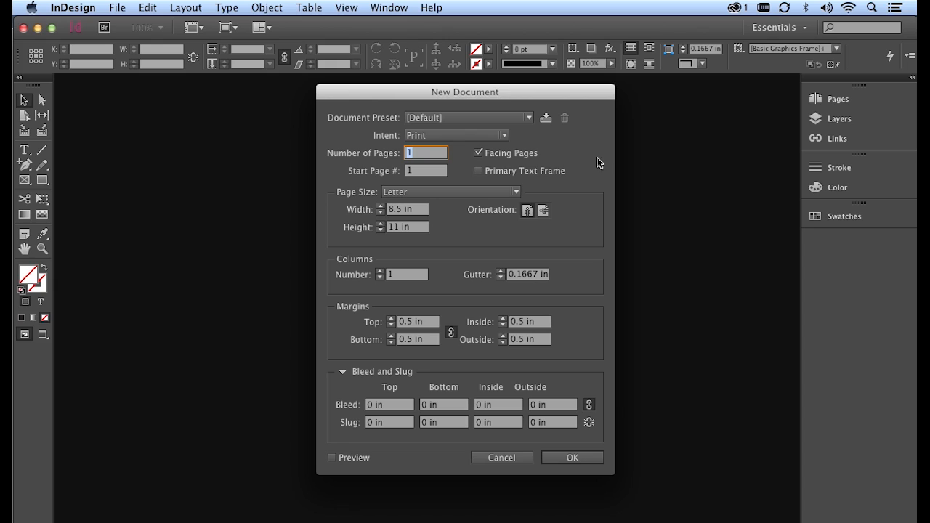
mouse_move(526, 144)
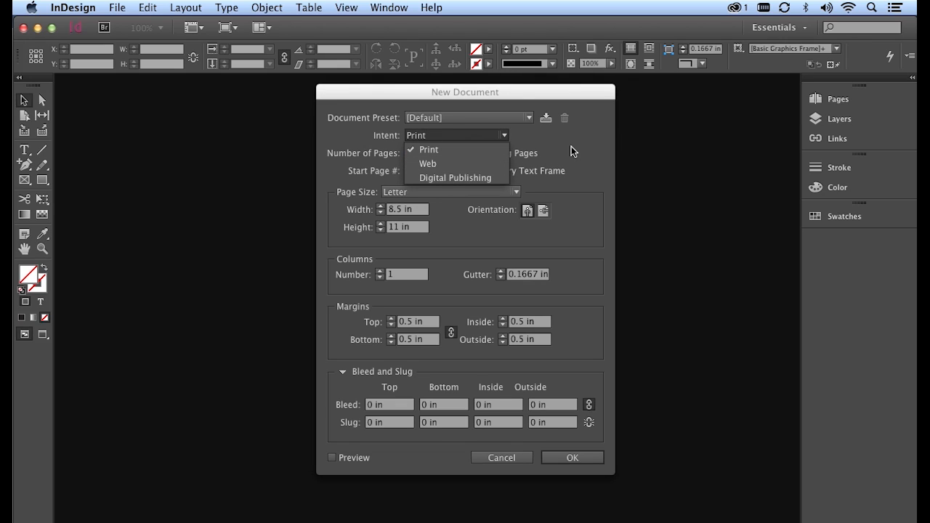
left_click(428, 149)
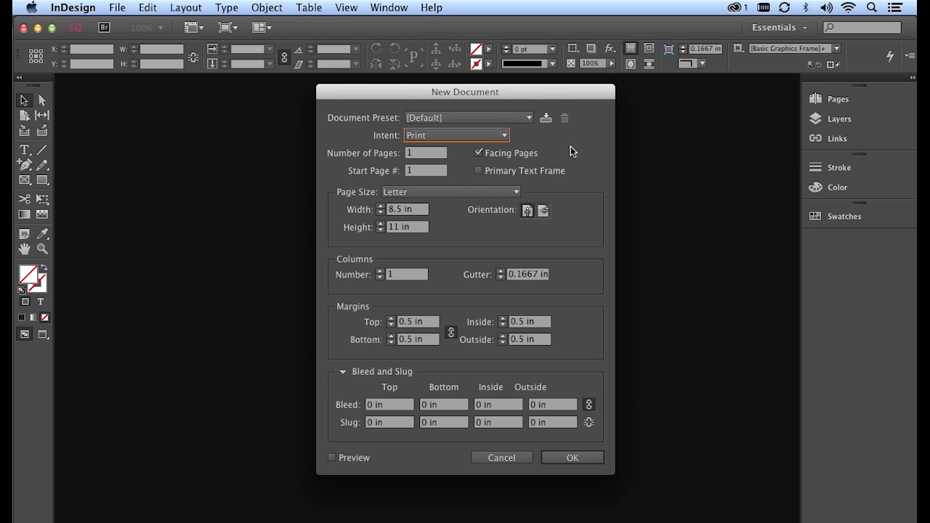
mouse_move(491, 157)
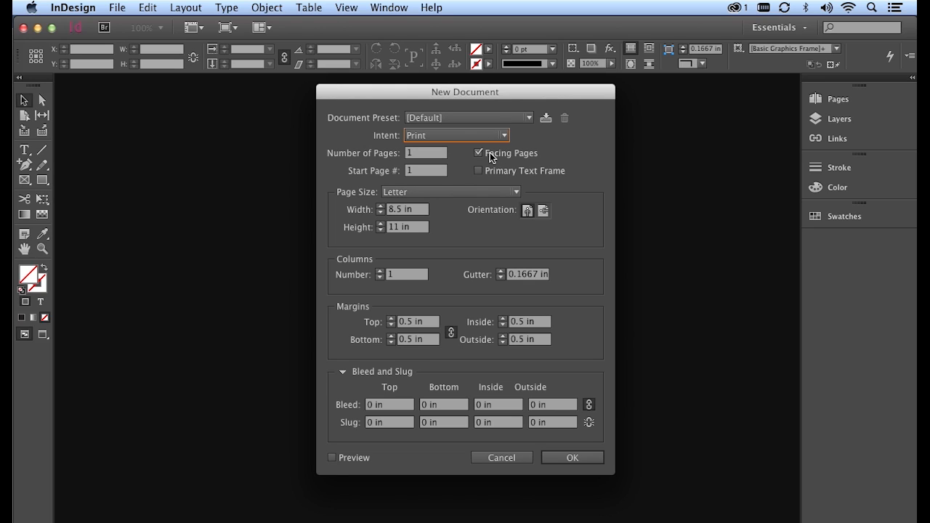
left_click(477, 152)
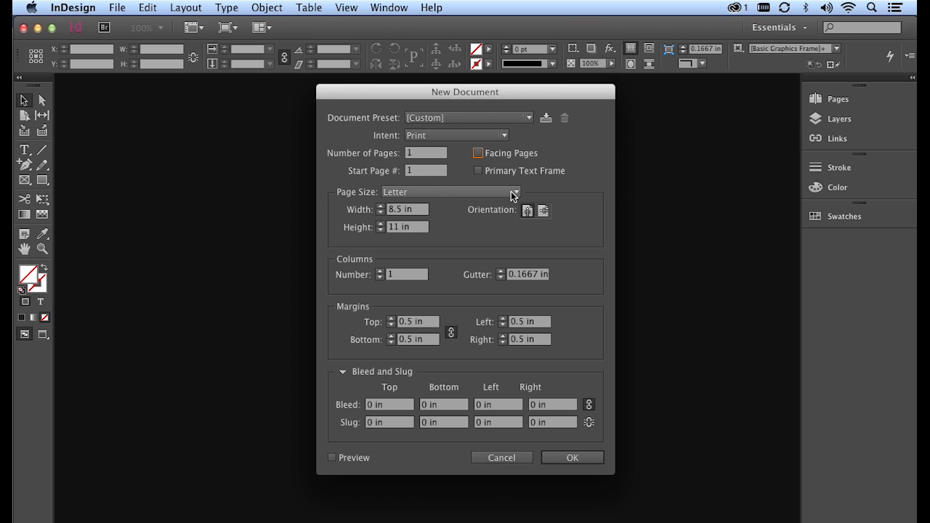
left_click(514, 193)
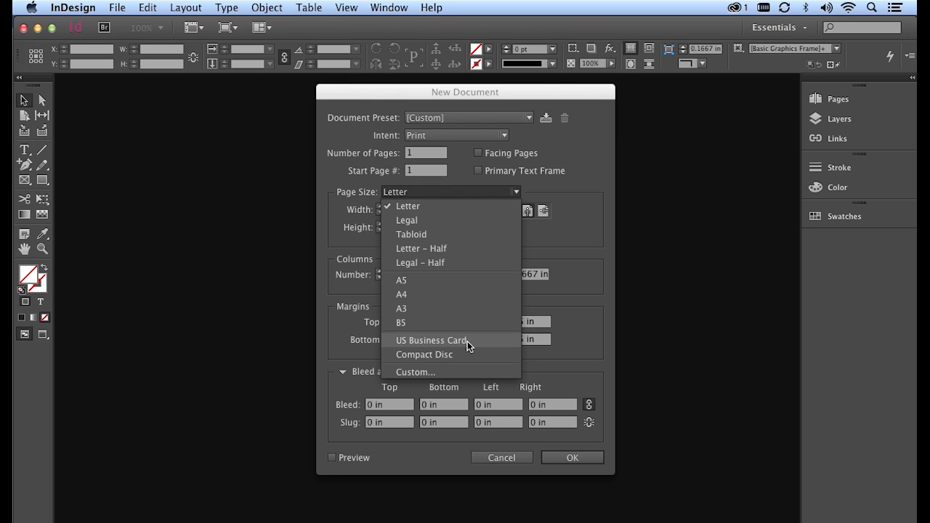
Choose the US Business Card page size (3.5 x 2 in).
left_click(431, 340)
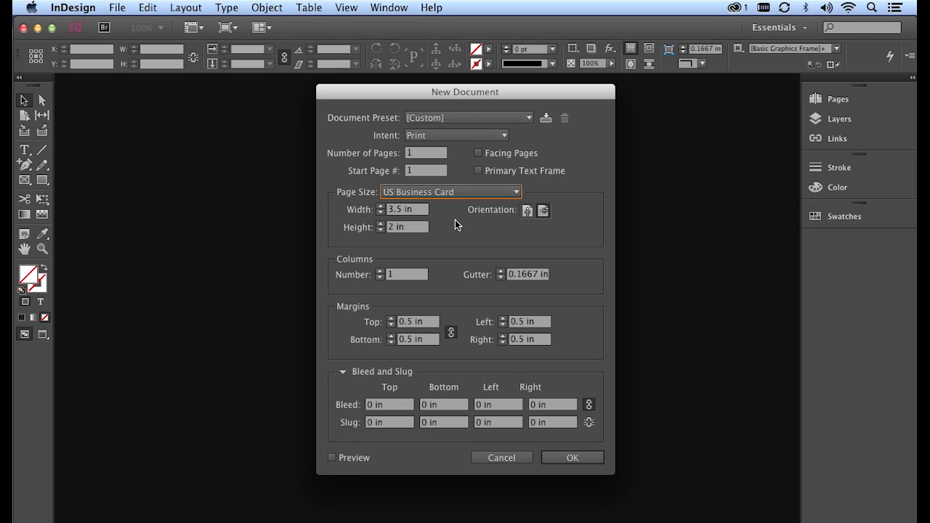
mouse_move(431, 320)
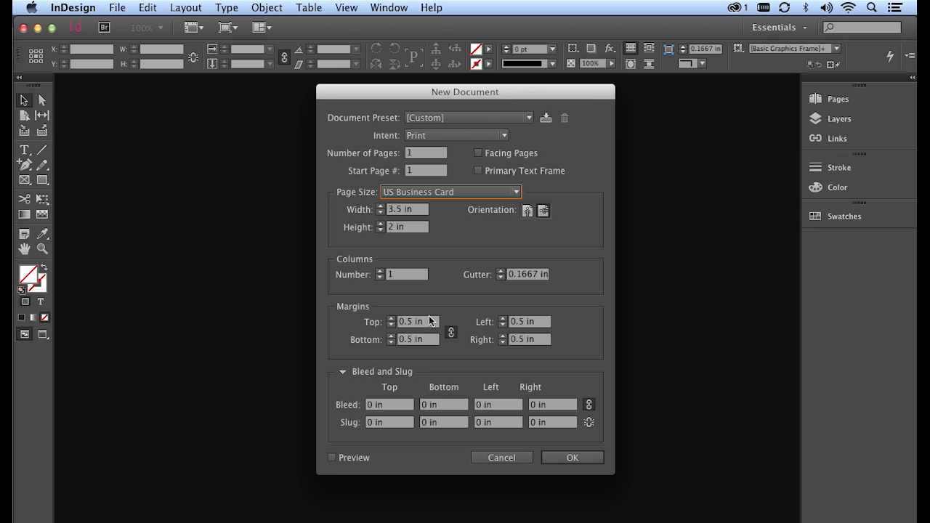
mouse_move(454, 318)
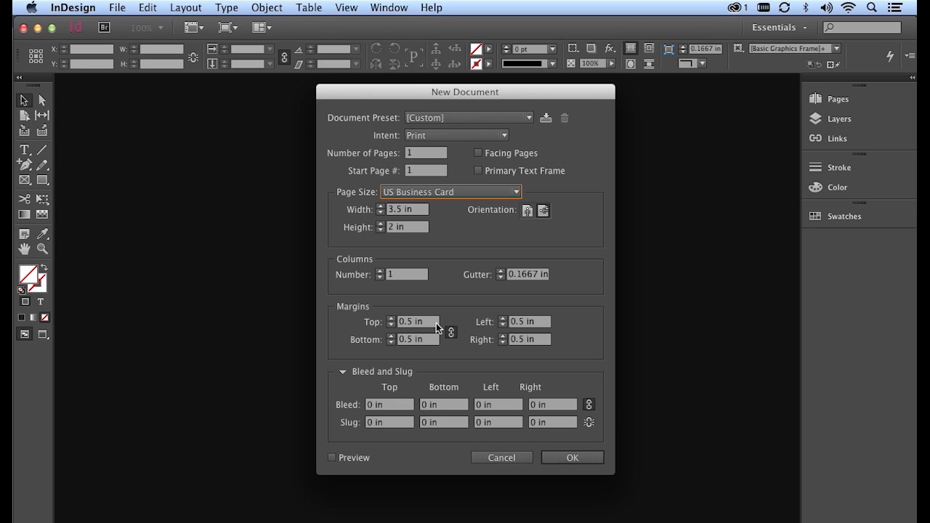
Set linked margins to 0.125 in and create the business card document.
left_click(392, 325)
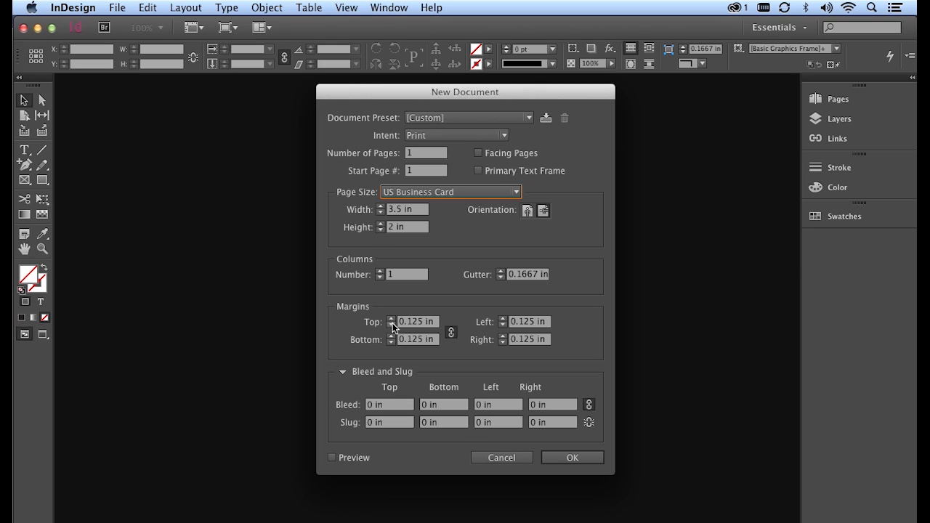
mouse_move(460, 310)
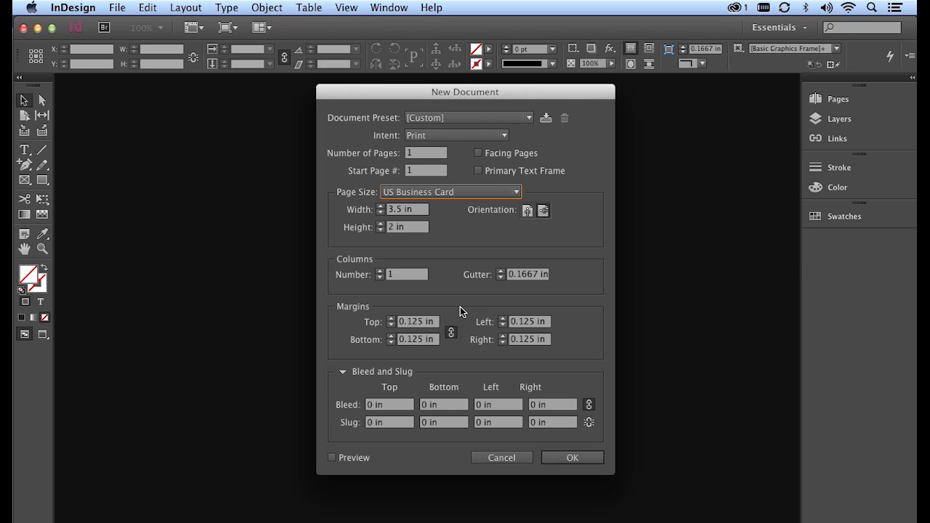
mouse_move(446, 313)
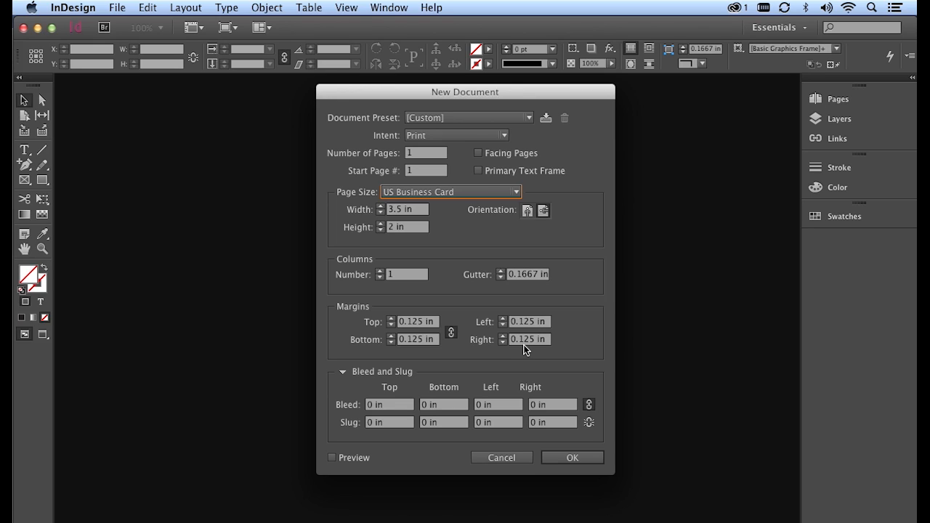
left_click(572, 457)
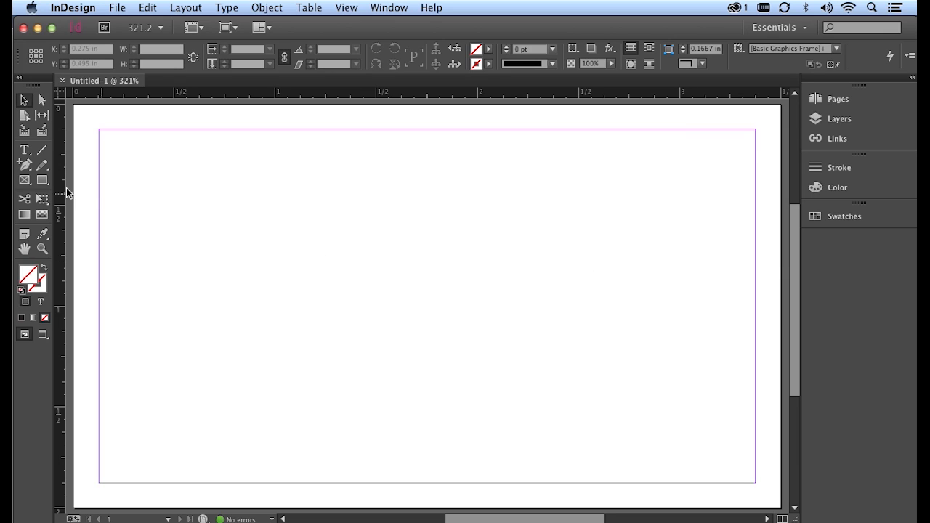
mouse_move(41, 180)
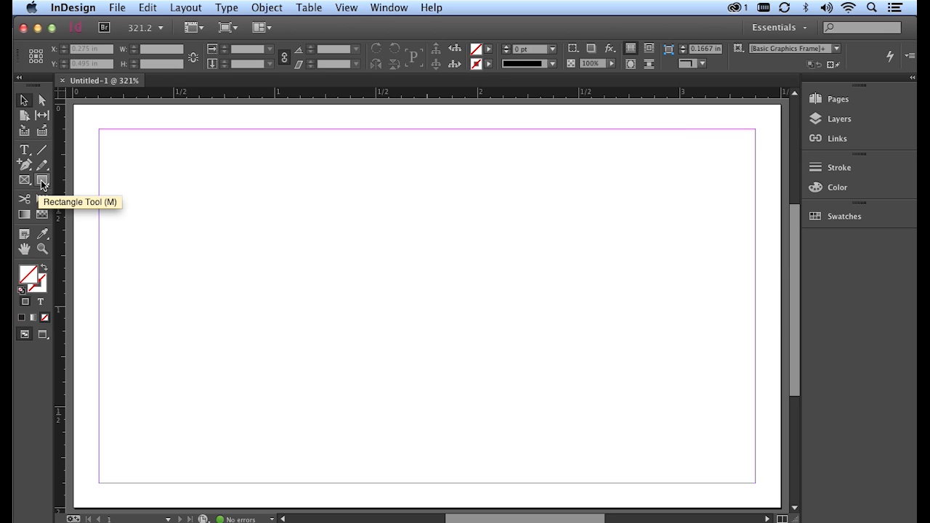
mouse_move(24, 180)
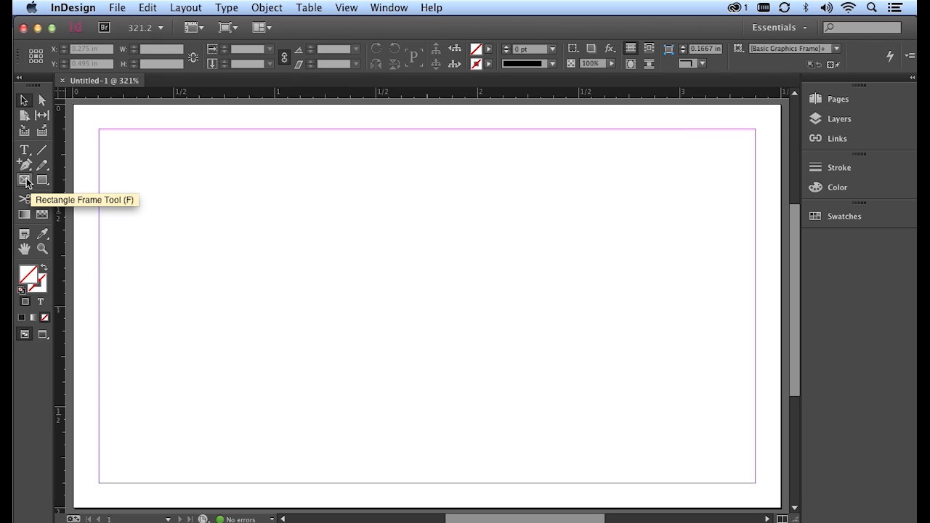
mouse_move(42, 180)
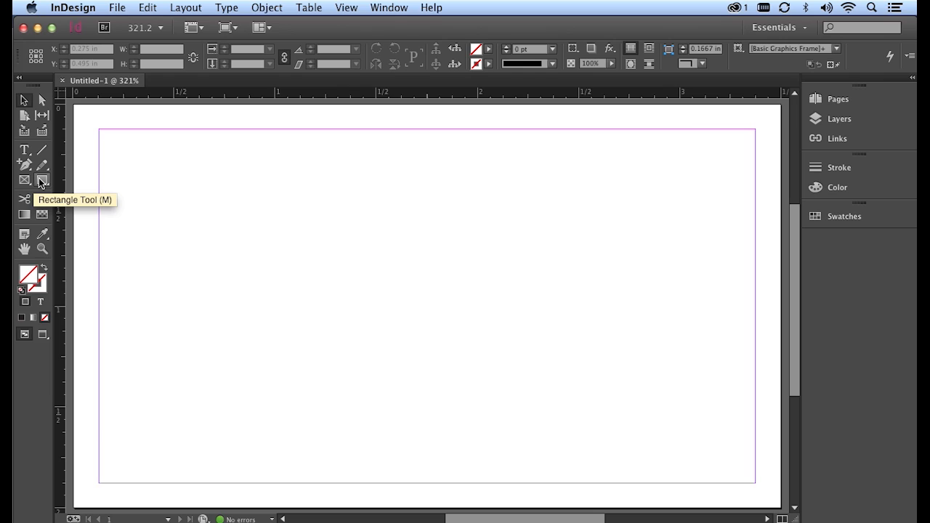
mouse_move(24, 180)
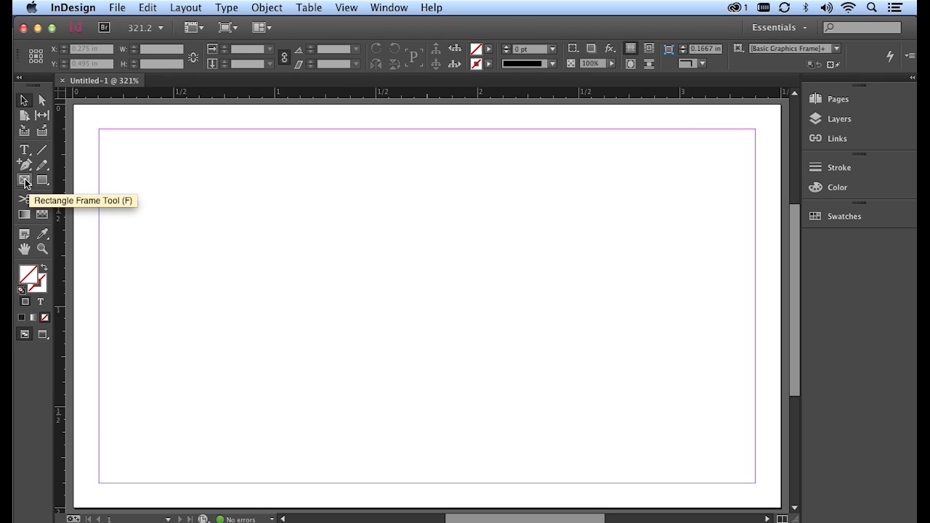
Select the Rectangle Frame Tool on the blank card page.
left_click(24, 180)
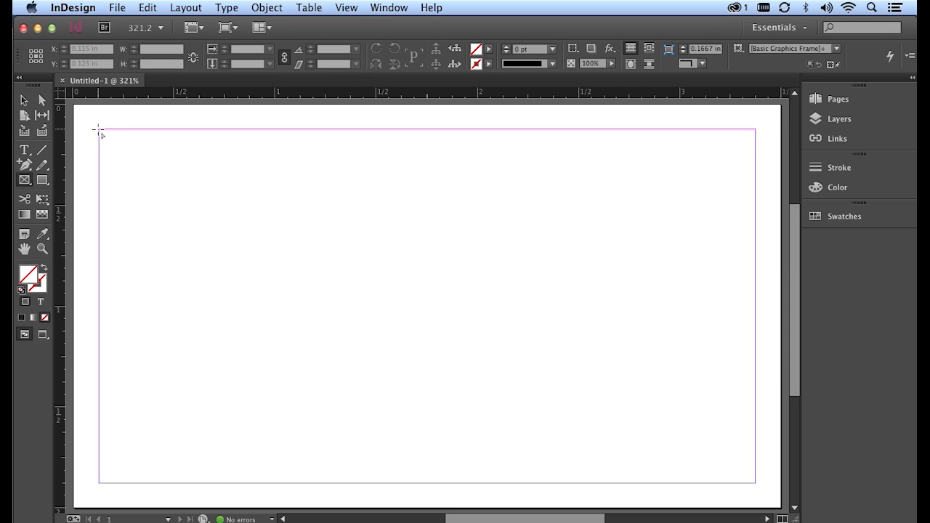
Draw a placeholder frame from the top-left margin corner to the bottom margin mid-card.
left_click_drag(98, 131, 389, 407)
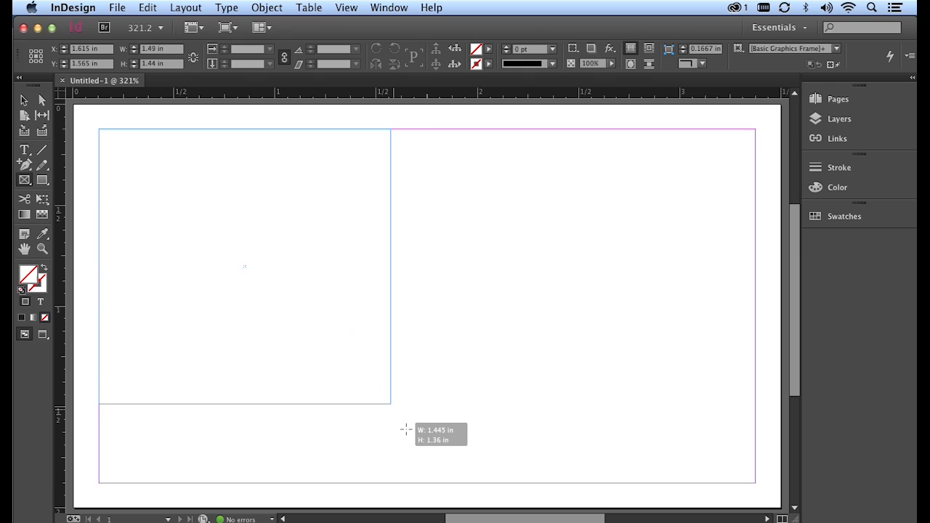
left_click_drag(98, 130, 440, 483)
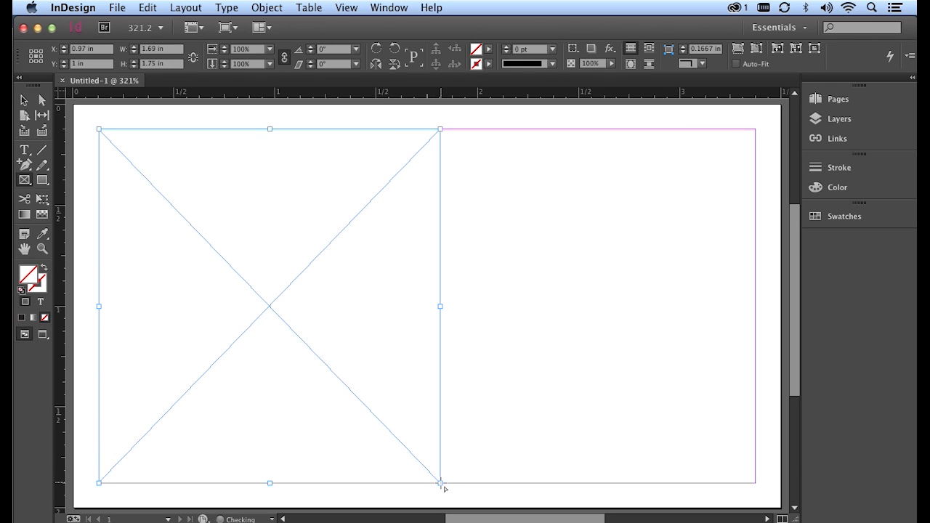
mouse_move(24, 100)
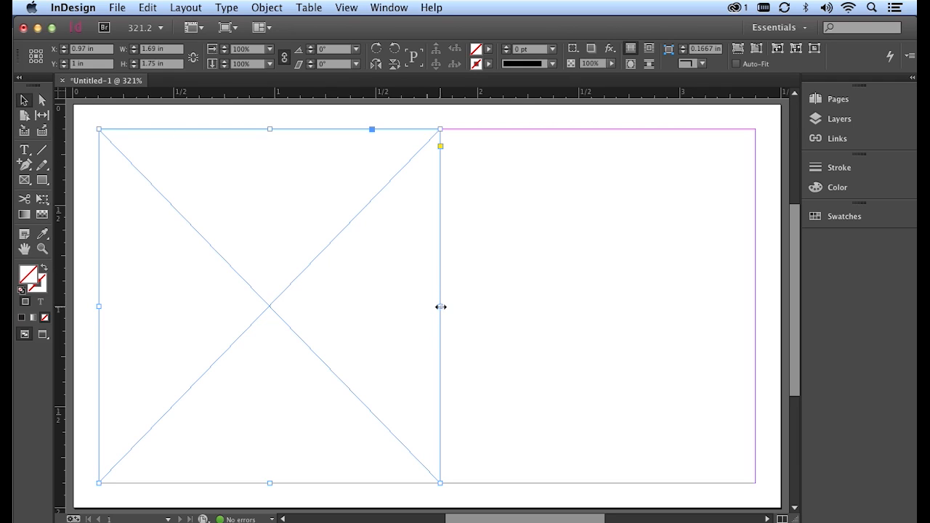
mouse_move(442, 306)
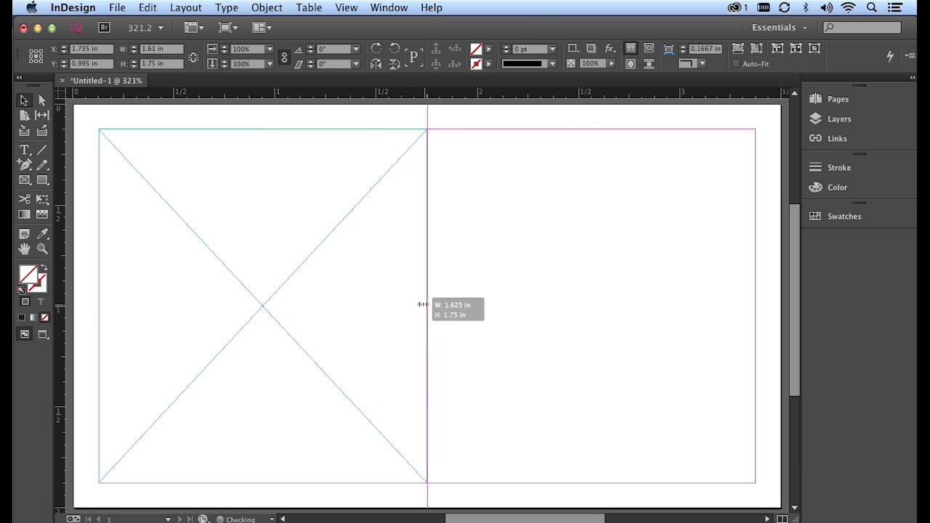
Drag the frame's right edge to the card centre, making it 1.625 in wide.
left_click_drag(429, 306, 451, 306)
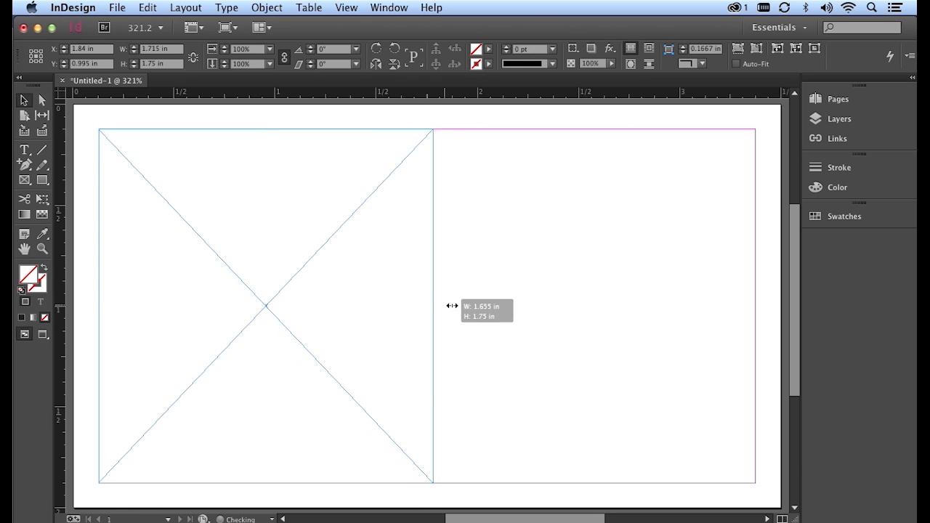
left_click_drag(429, 305, 439, 304)
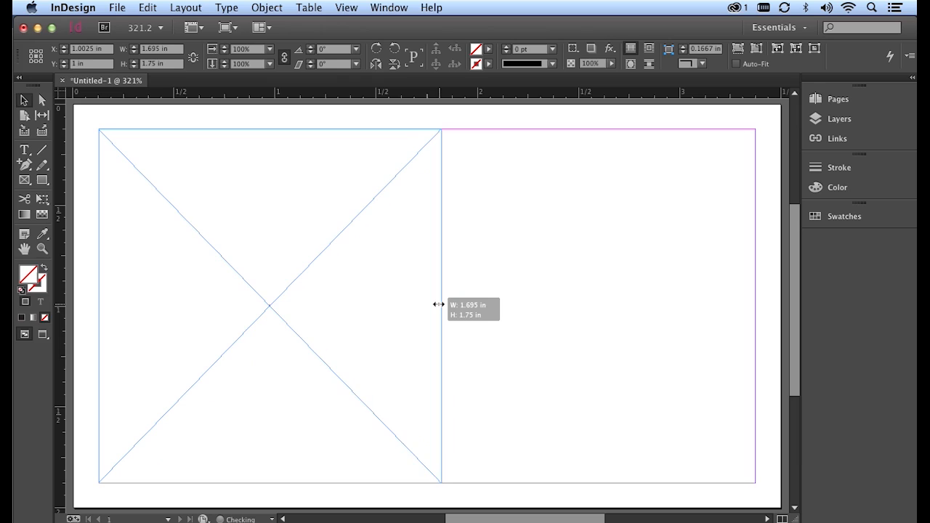
left_click_drag(441, 303, 429, 303)
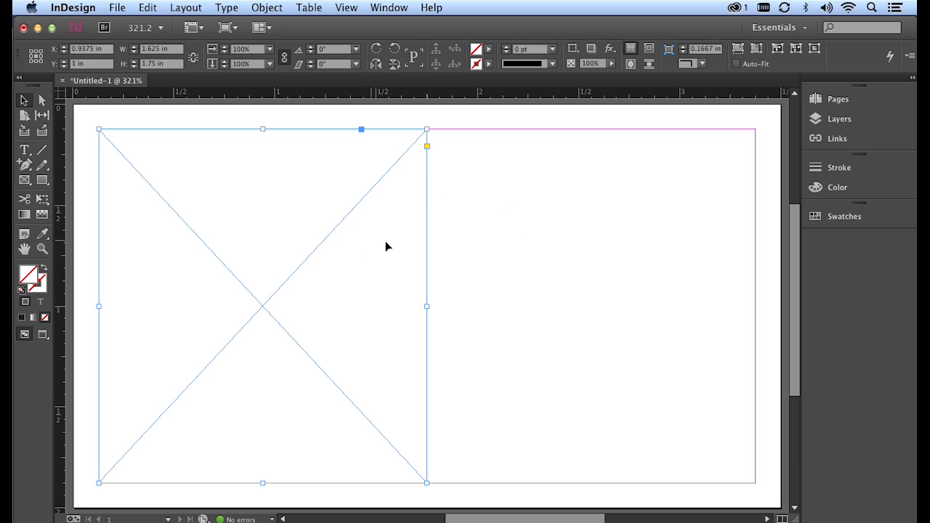
mouse_move(375, 255)
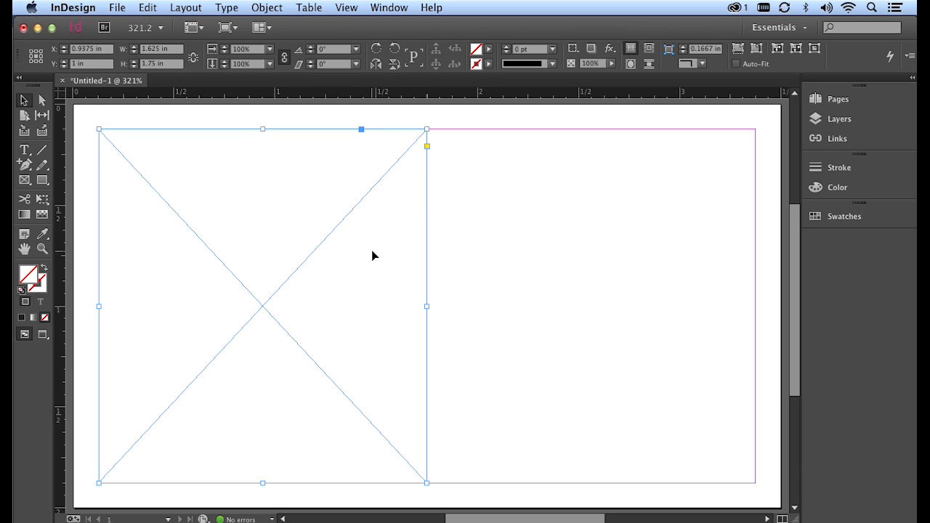